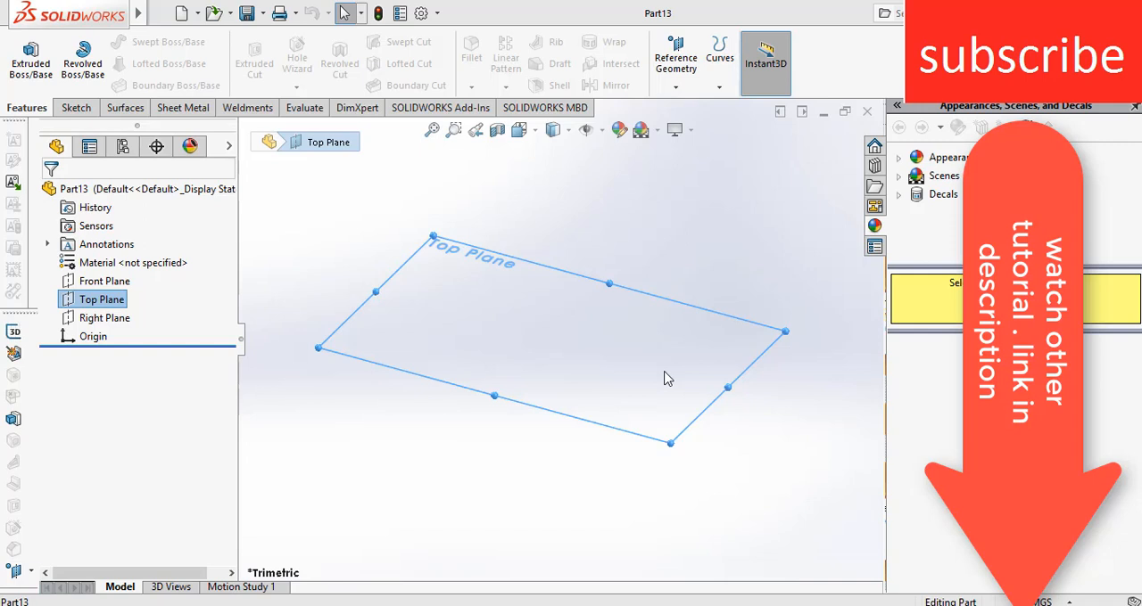
{"action": "mouse_move", "coordinate": [149, 324]}
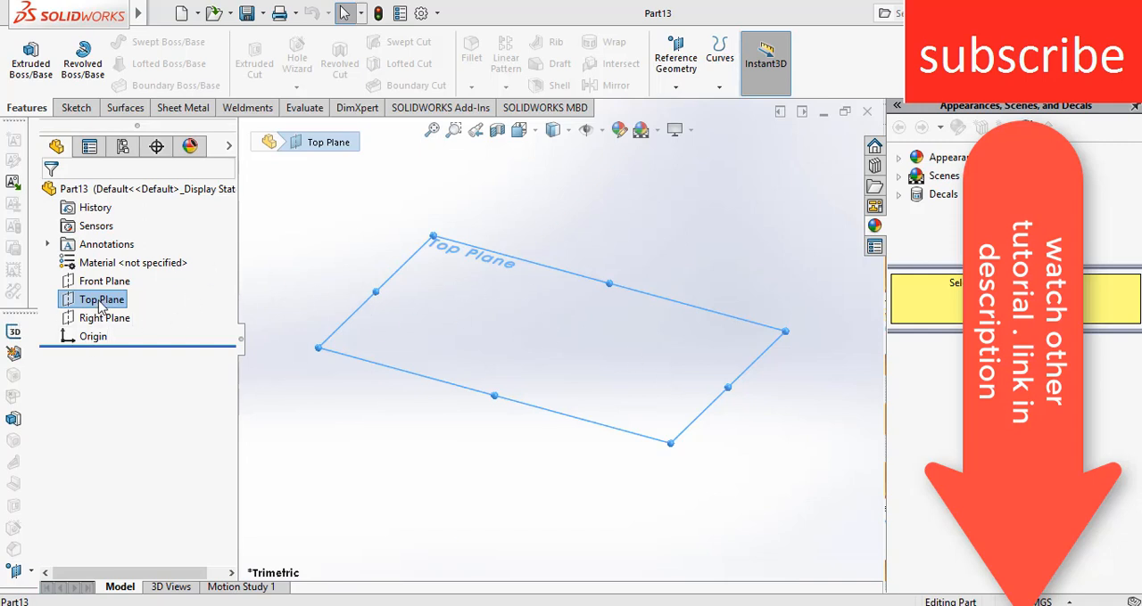
- Begin Sketch1 on the Top Plane for the 300 mm circle at the origin
{"action": "left_click", "coordinate": [104, 281]}
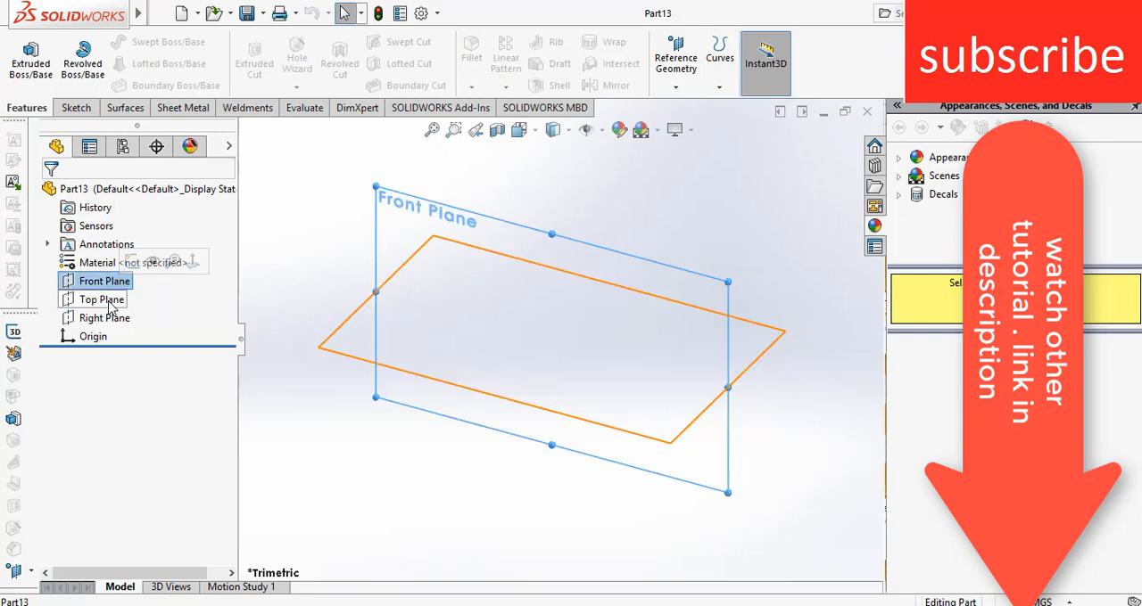
{"action": "left_click", "coordinate": [102, 299]}
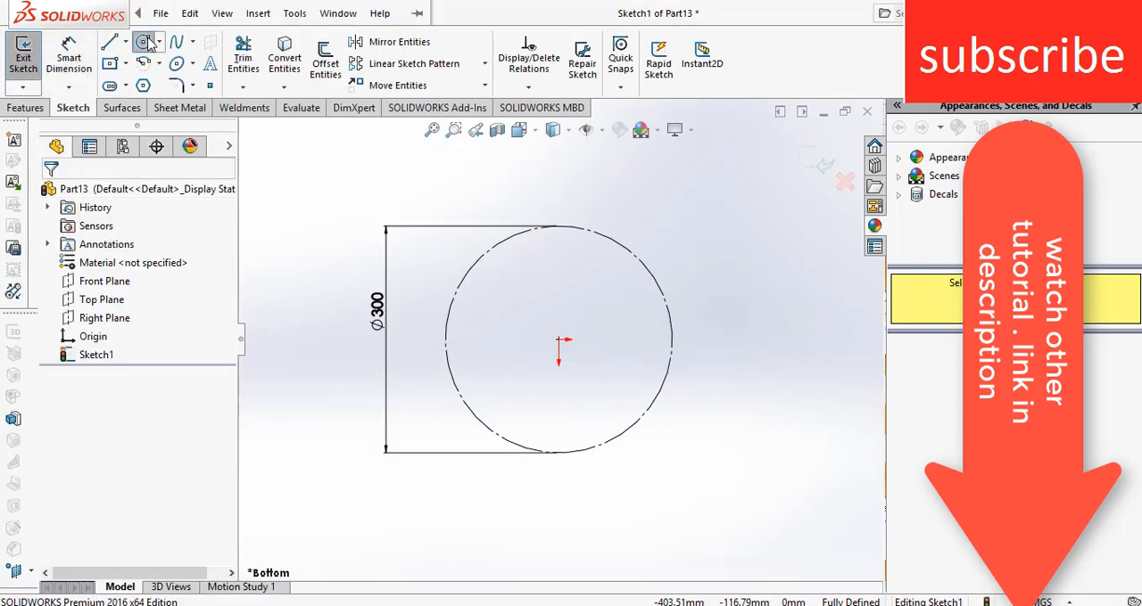
- Draw a small circle centred on the top point of the 300 mm circle
{"action": "left_click", "coordinate": [142, 42]}
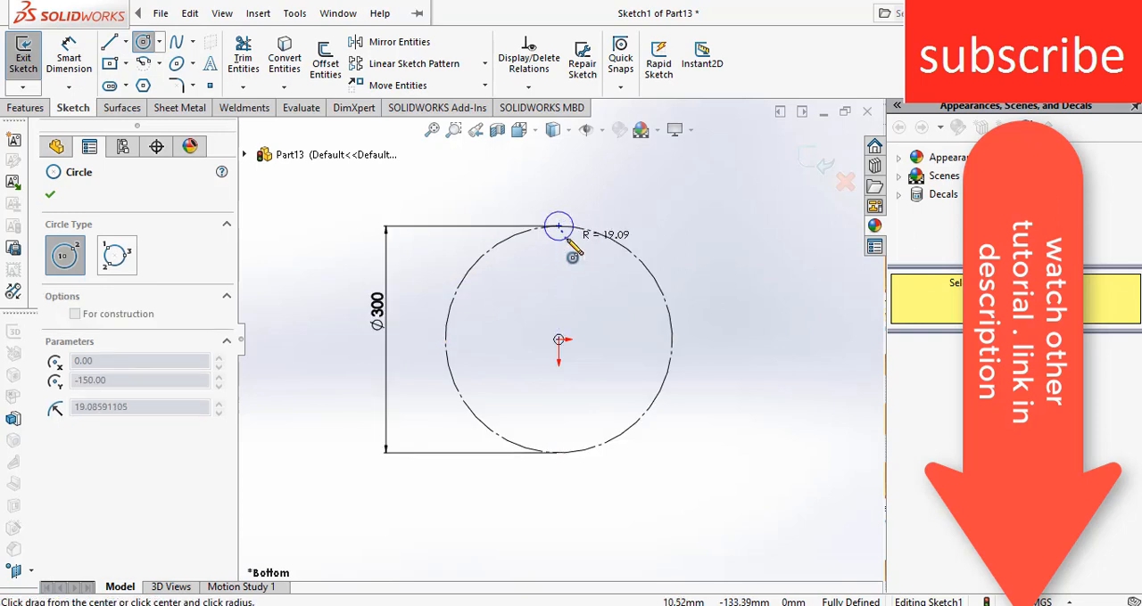
{"action": "left_click", "coordinate": [557, 225]}
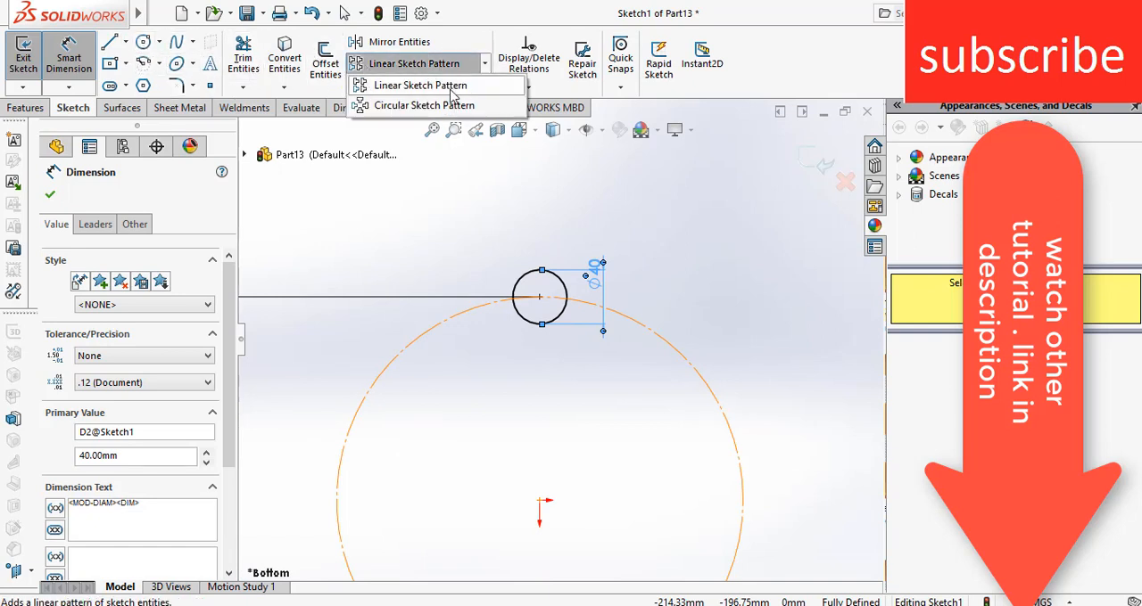
- Preview a circular pattern of the 40 mm circle with equal spacing off, 15° angle and adjusted instance count
{"action": "left_click", "coordinate": [427, 105]}
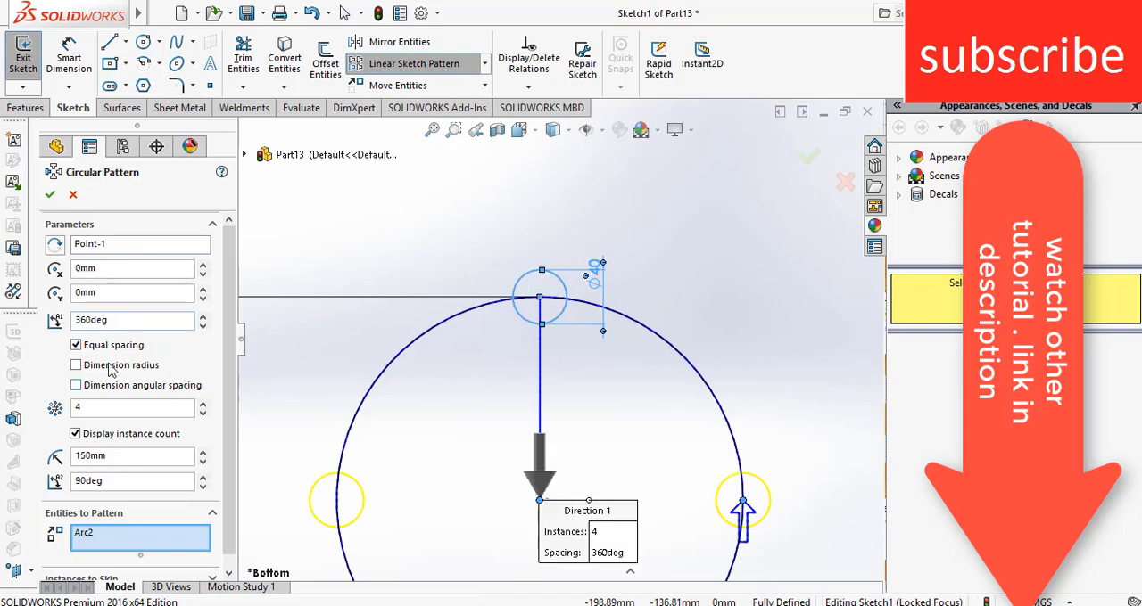
{"action": "left_click", "coordinate": [76, 385]}
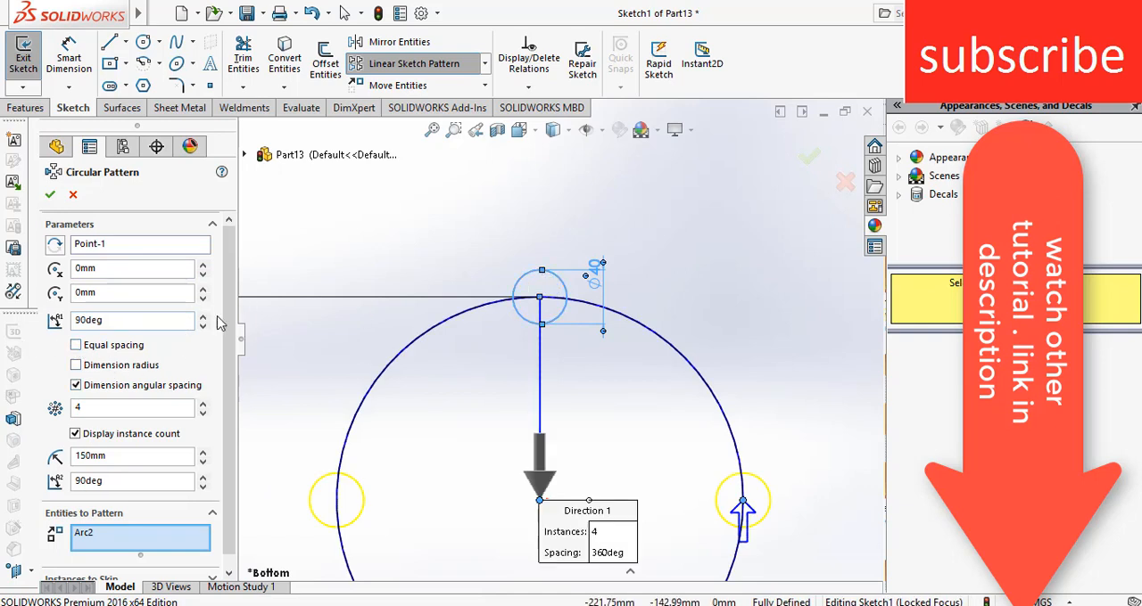
{"action": "left_click", "coordinate": [125, 320]}
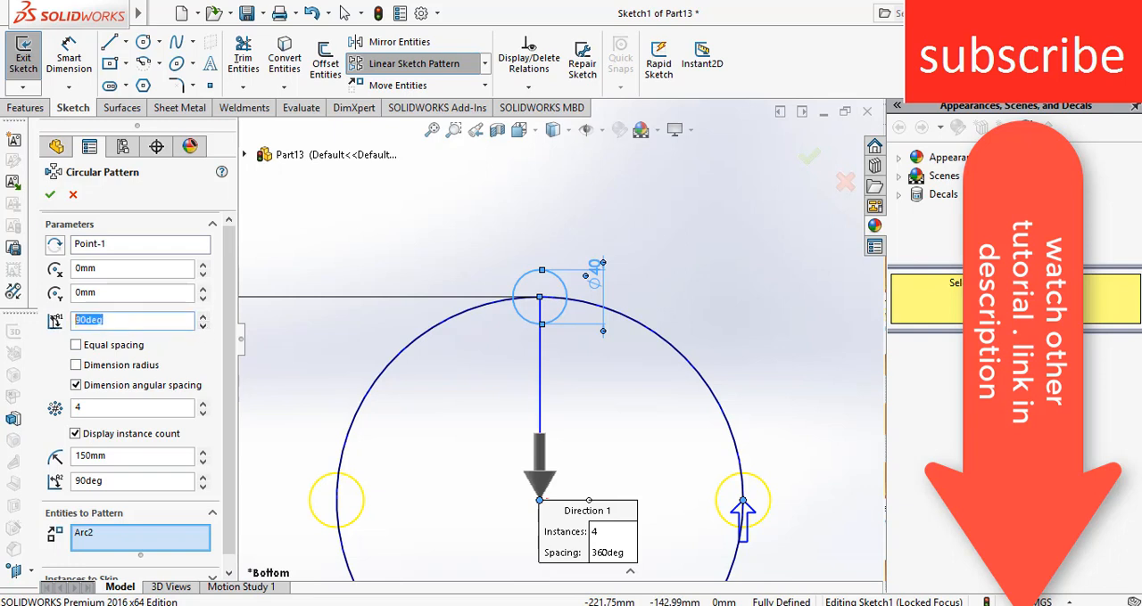
{"action": "left_click", "coordinate": [202, 324]}
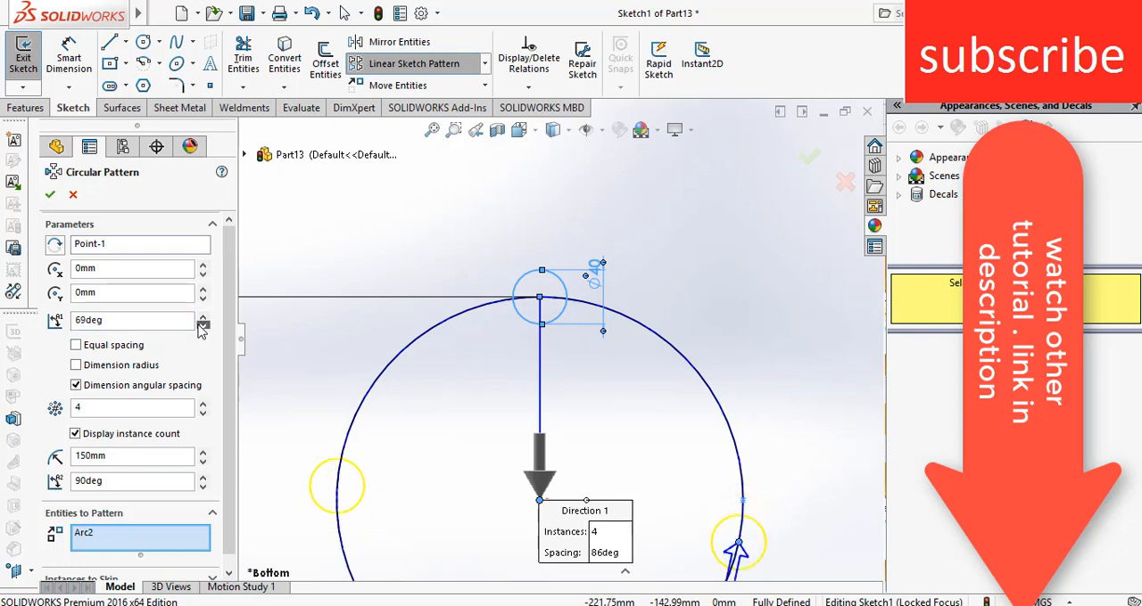
{"action": "left_click", "coordinate": [202, 325]}
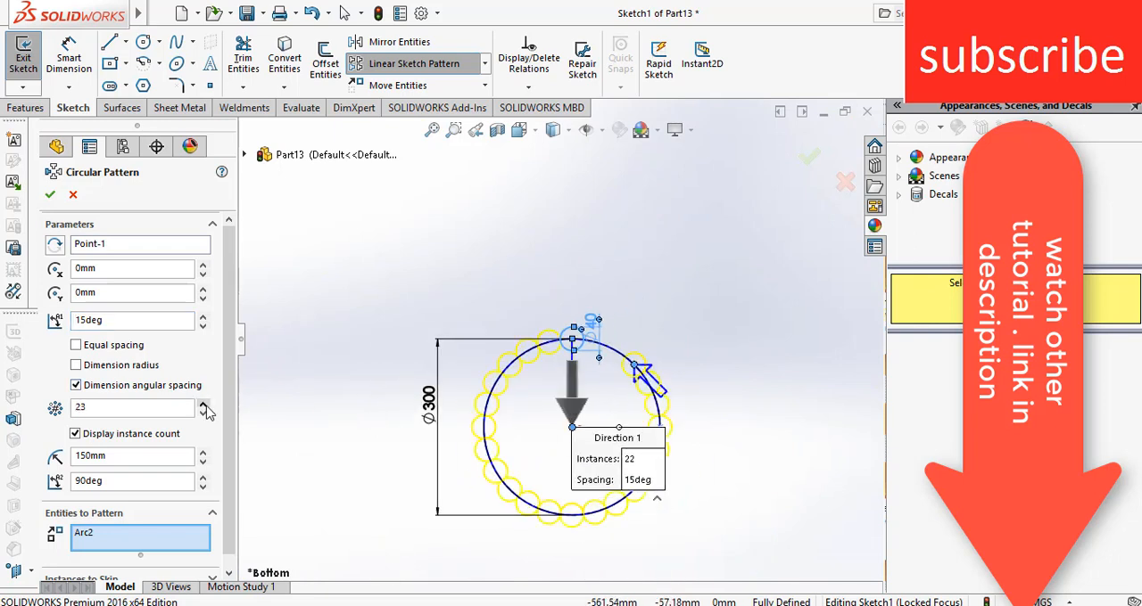
{"action": "left_click", "coordinate": [203, 403]}
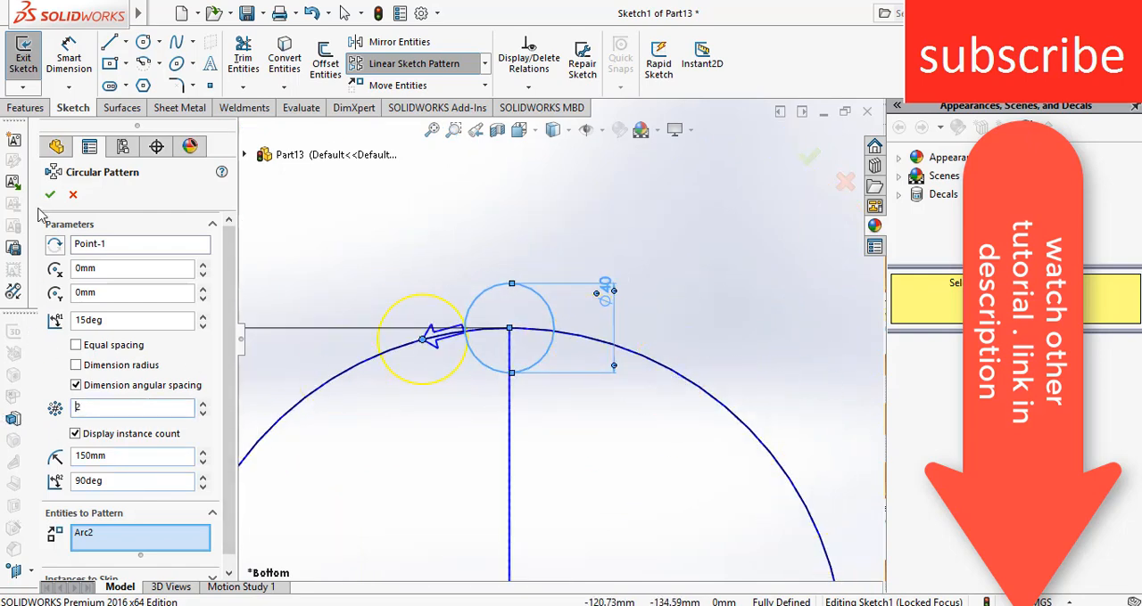
- Accept the pattern, make the big circle construction geometry and trim the small circles to arcs
{"action": "left_click", "coordinate": [50, 194]}
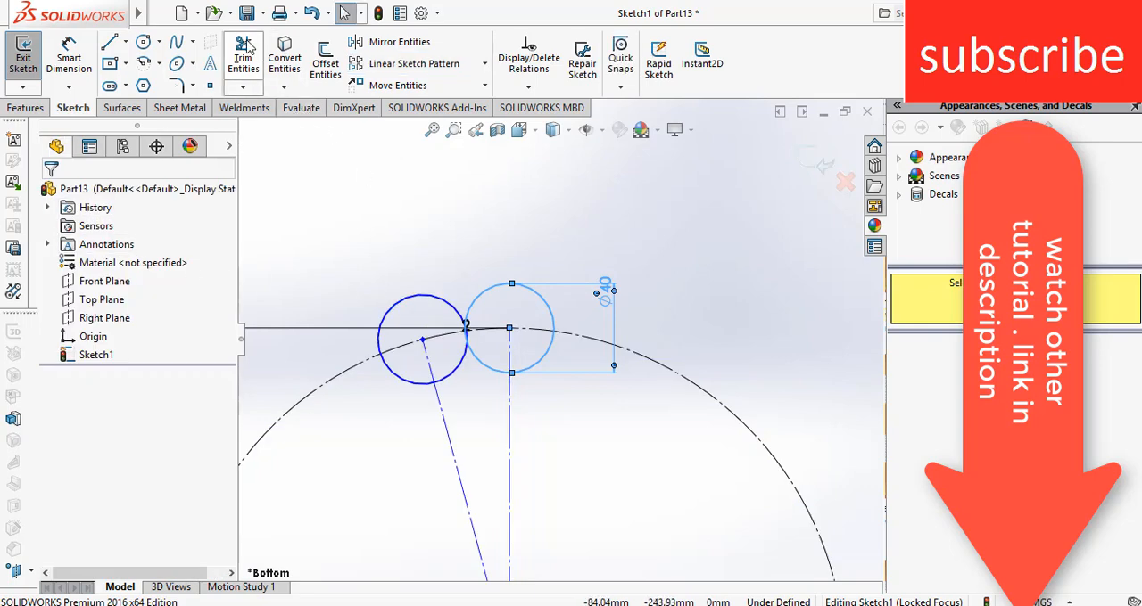
{"action": "left_click", "coordinate": [242, 58]}
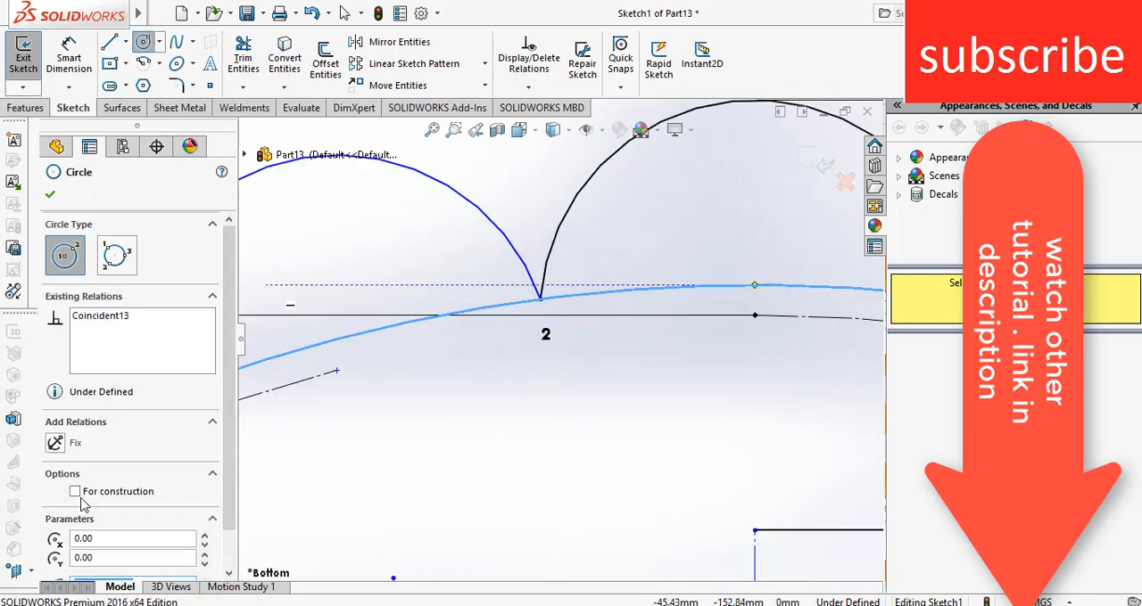
{"action": "left_click", "coordinate": [75, 491]}
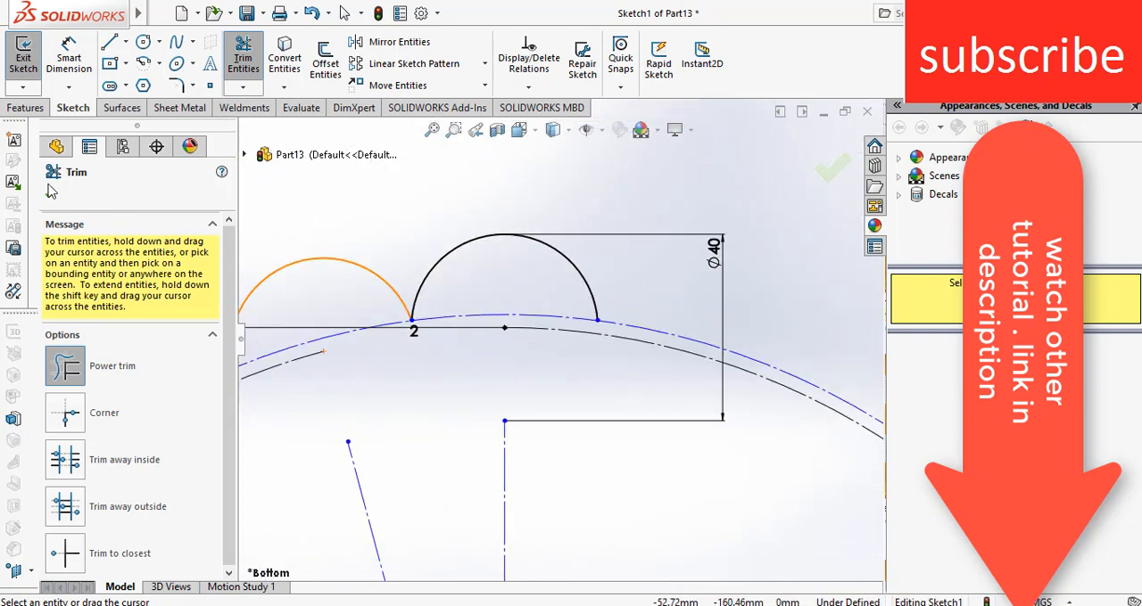
- Circular-pattern the trimmed scallop arc about the origin, entering 3 for the instance count
{"action": "left_click", "coordinate": [413, 64]}
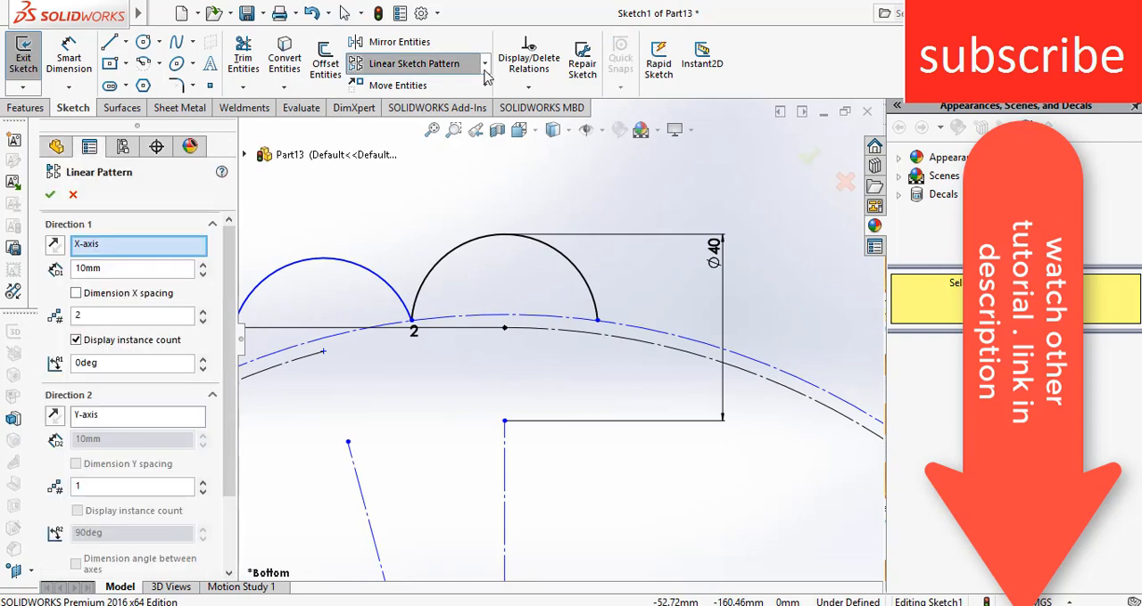
{"action": "left_click", "coordinate": [484, 63]}
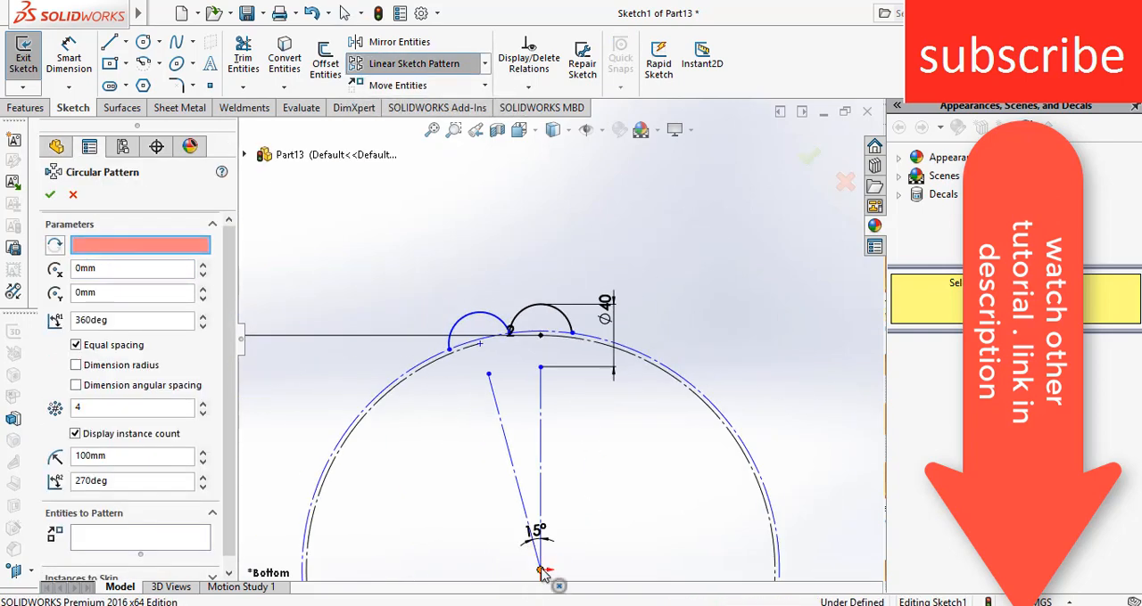
{"action": "left_click", "coordinate": [541, 571]}
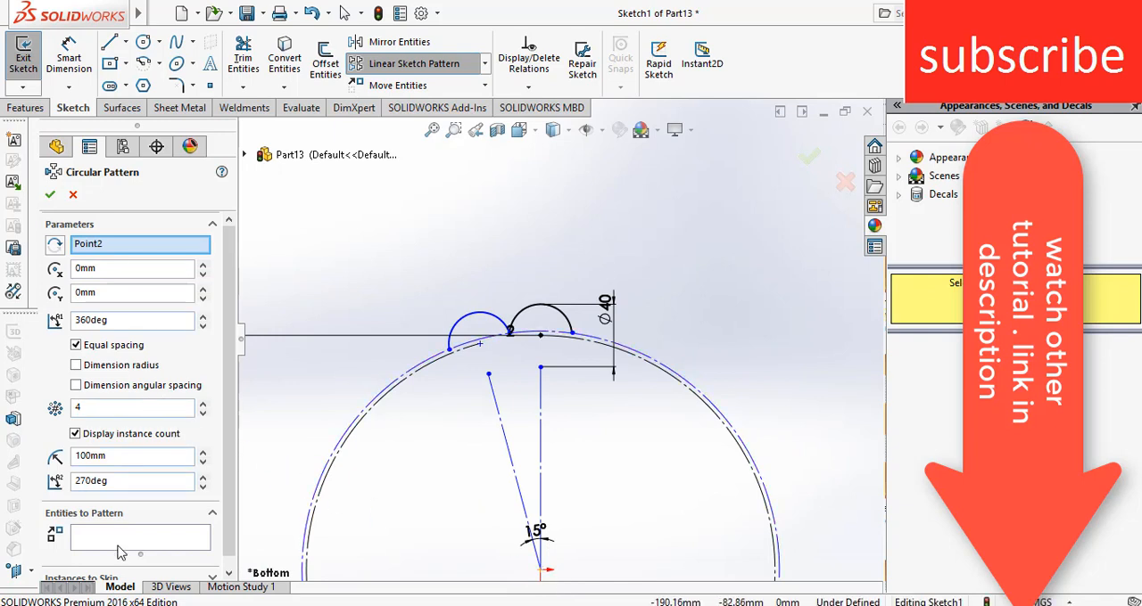
{"action": "left_click", "coordinate": [535, 267]}
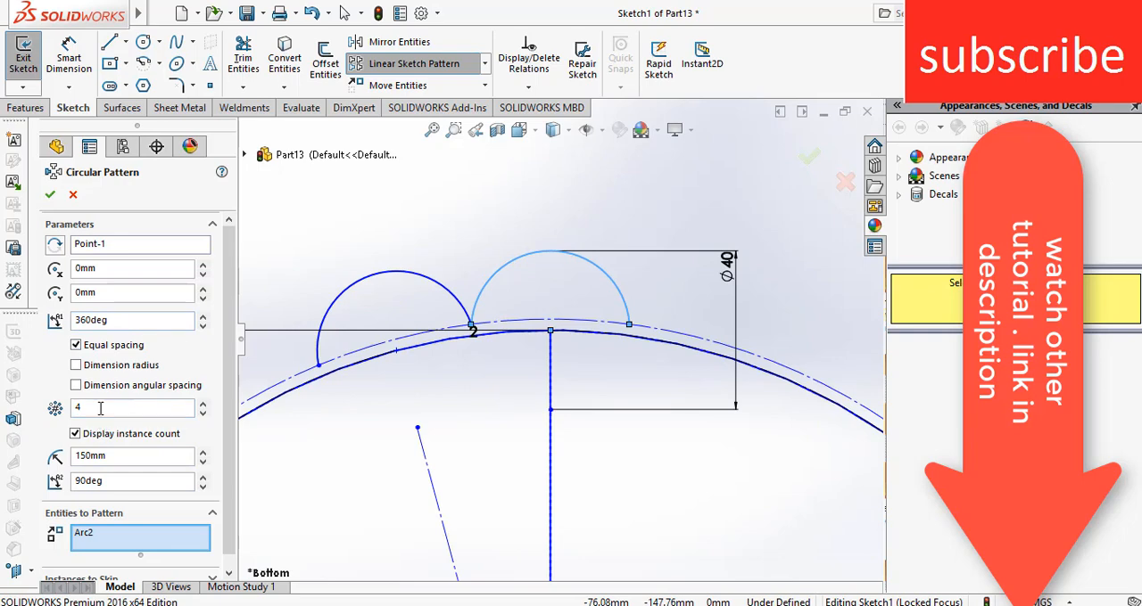
{"action": "type", "text": "3"}
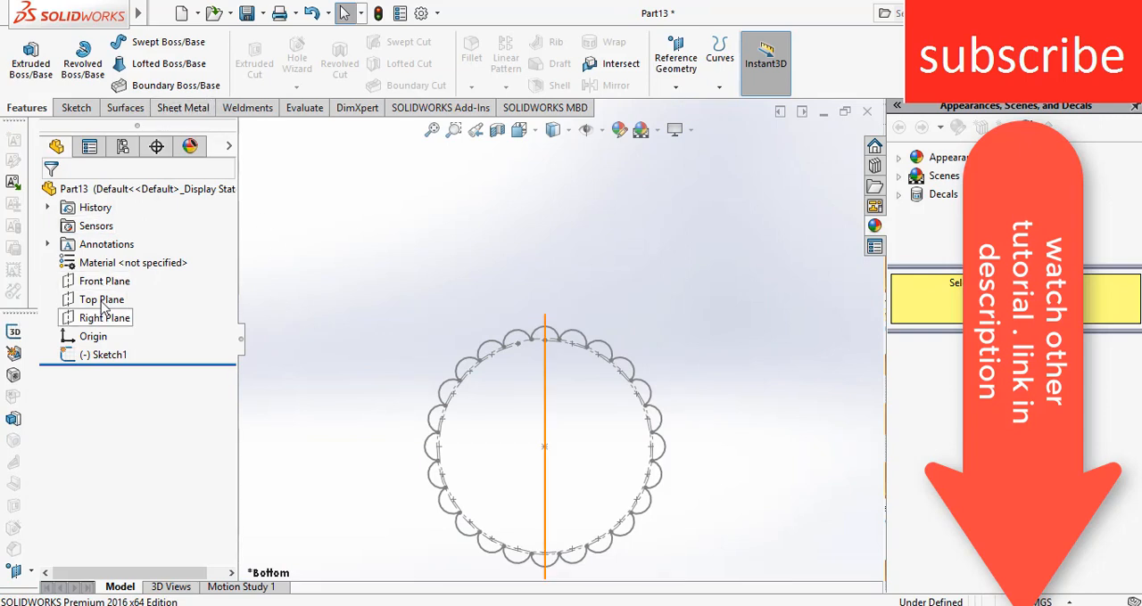
- Pick the Top Plane as the reference for the new offset Plane1
{"action": "left_click", "coordinate": [101, 298]}
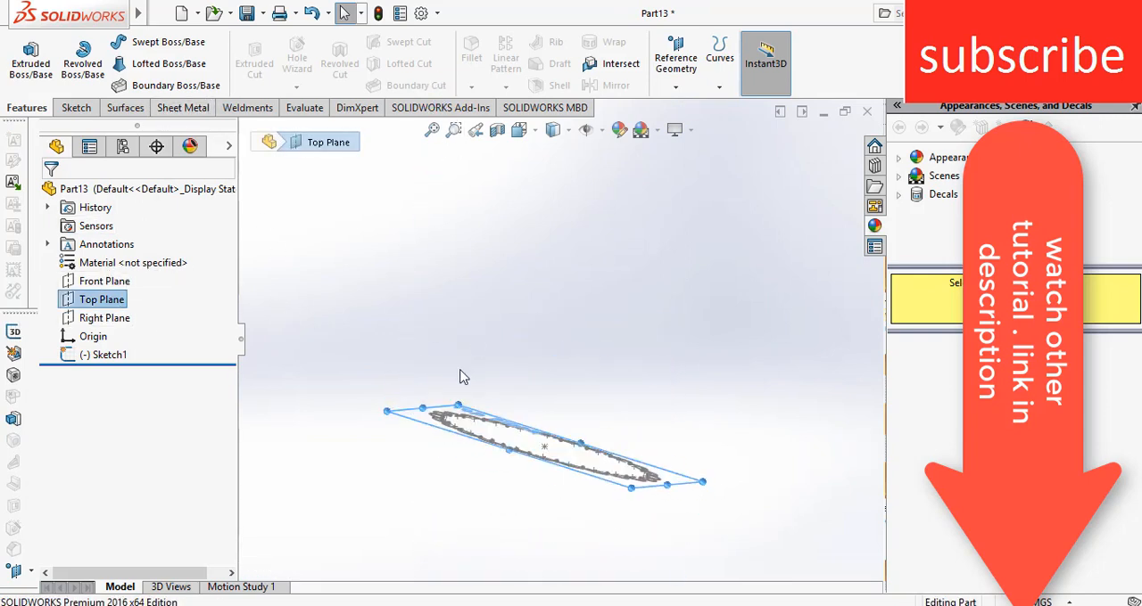
{"action": "mouse_move", "coordinate": [451, 421]}
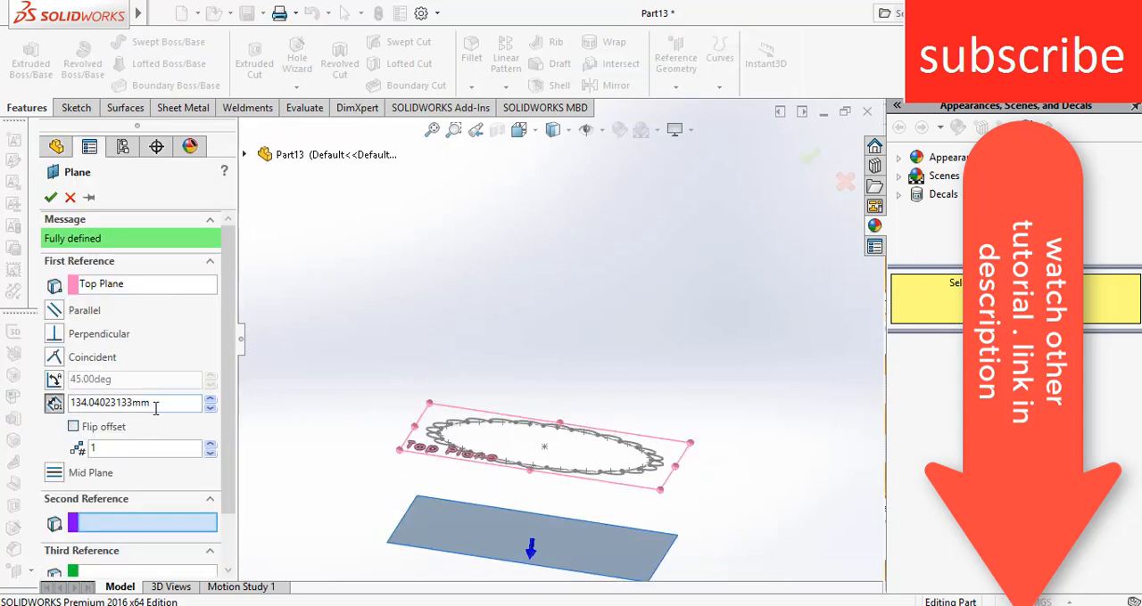
{"action": "mouse_move", "coordinate": [13, 403]}
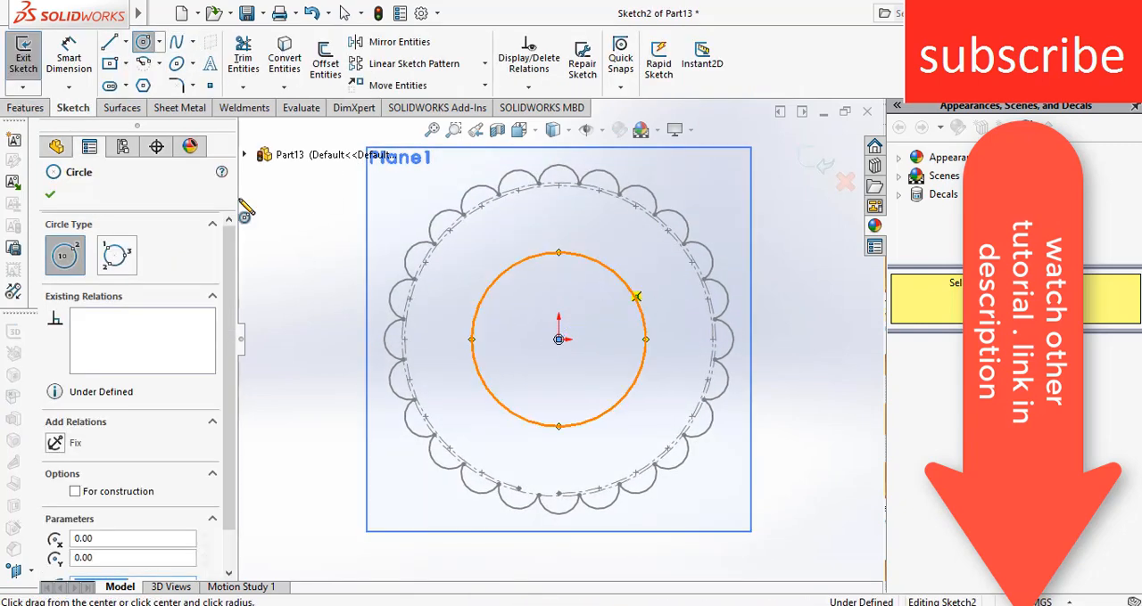
- Finish the base circle sketch on Plane1 inside the scalloped outline
{"action": "left_click", "coordinate": [68, 56]}
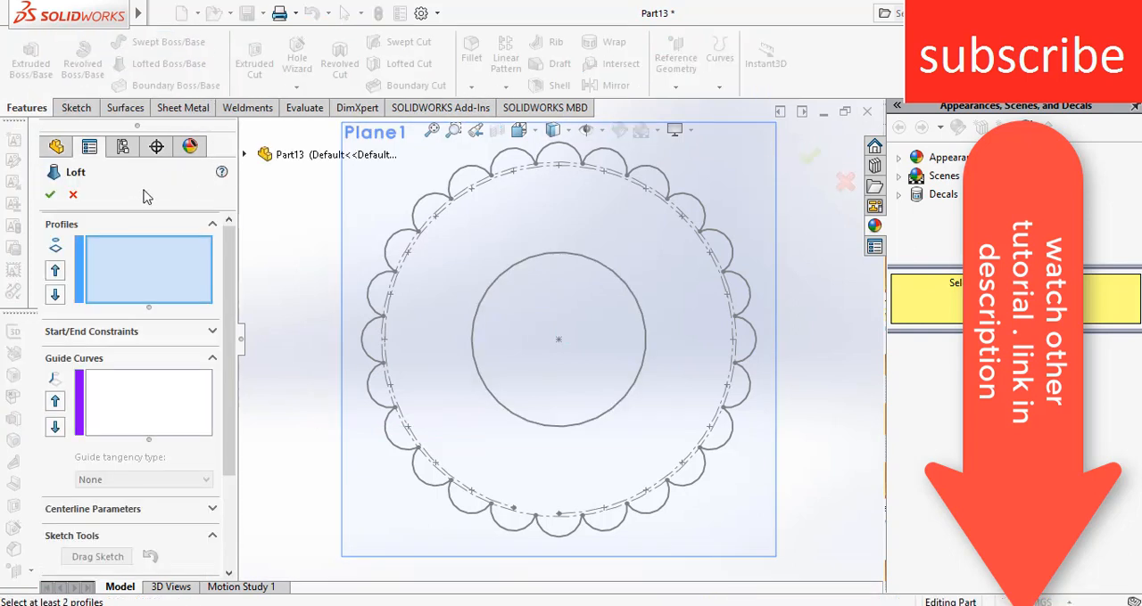
- Loft Sketch1 to Sketch2 with a Normal To Profile start constraint and tangent length 1.5
{"action": "left_click", "coordinate": [450, 198]}
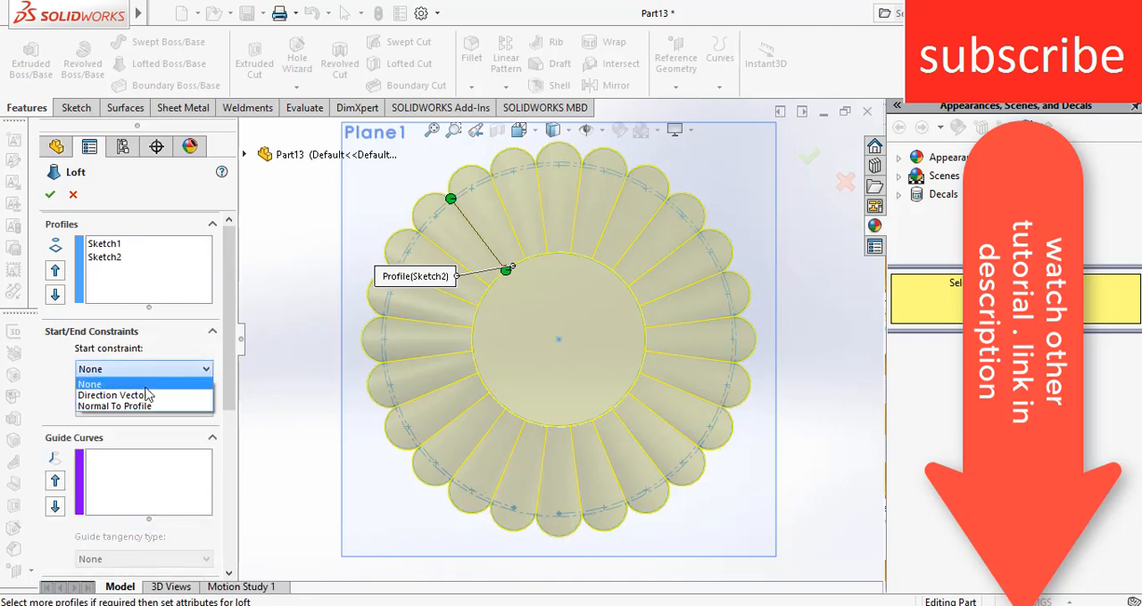
{"action": "left_click", "coordinate": [115, 406]}
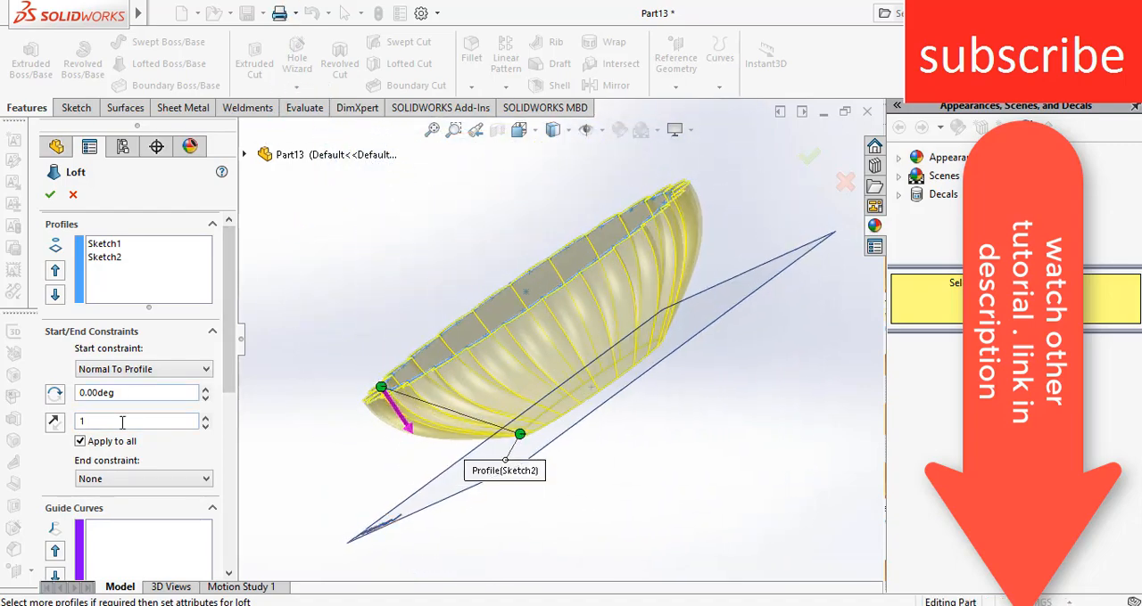
{"action": "type", "text": "1.8"}
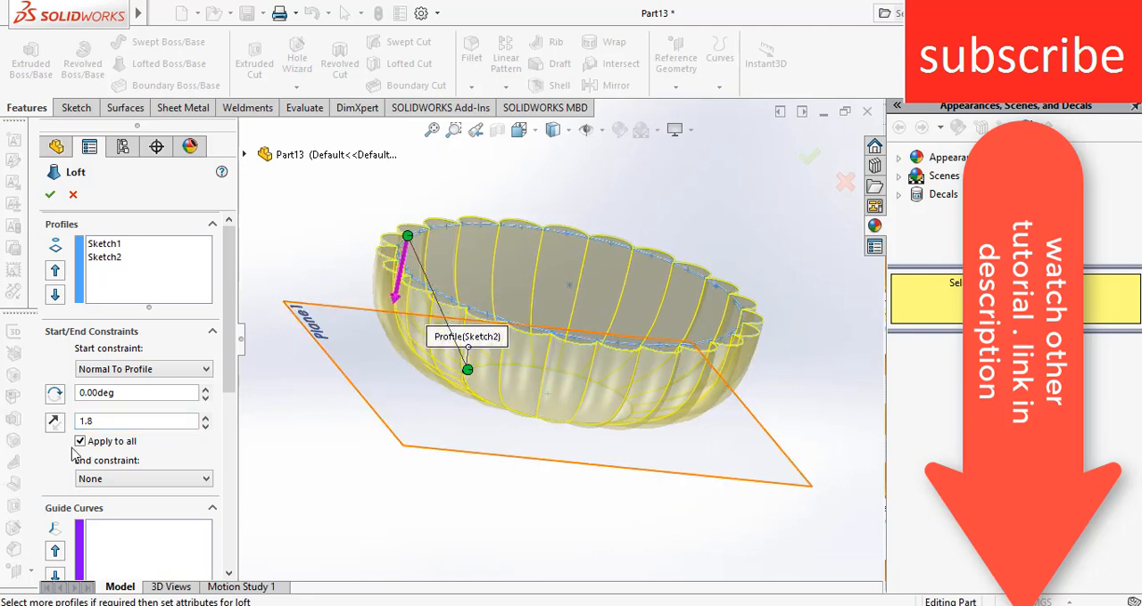
{"action": "type", "text": "1.5"}
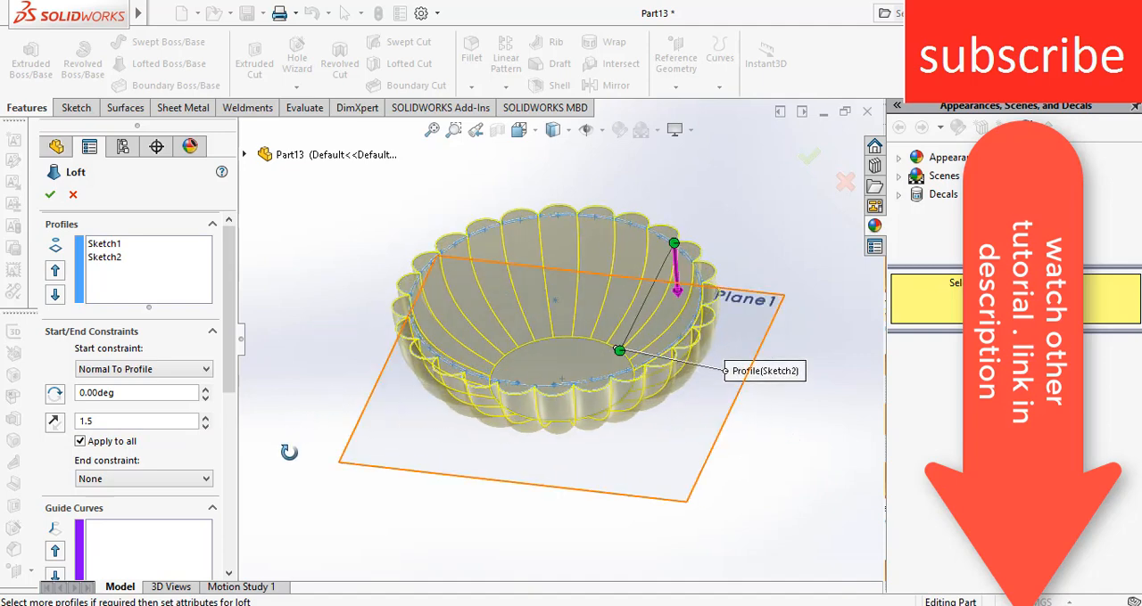
{"action": "scroll", "scroll_direction": "down", "scroll_amount": 3}
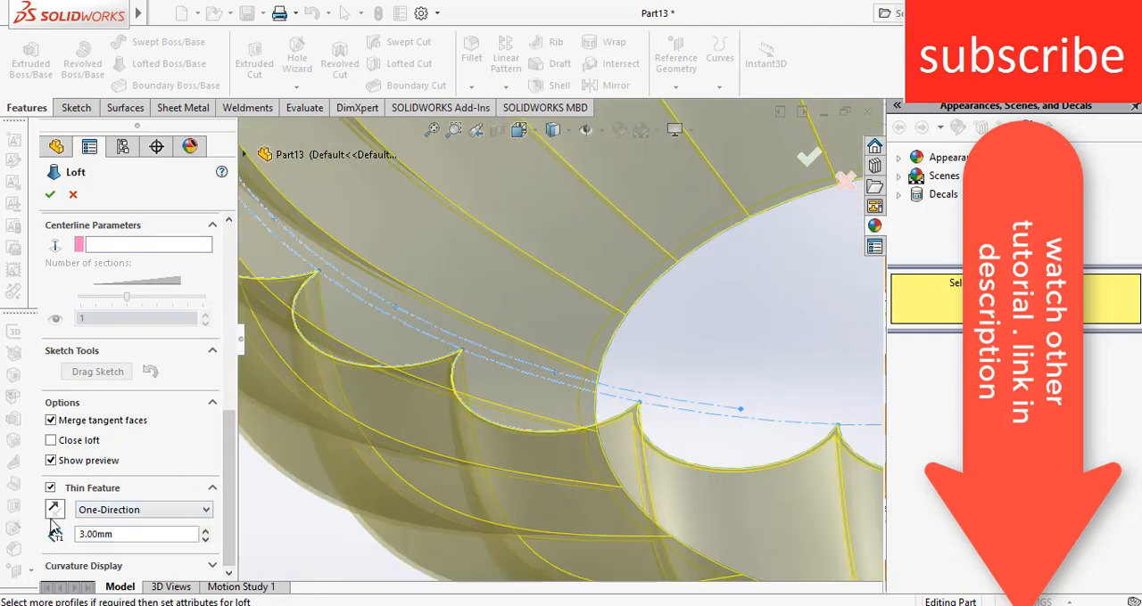
- Make the loft a One-Direction thin feature with 3.00 mm walls
{"action": "left_click", "coordinate": [54, 509]}
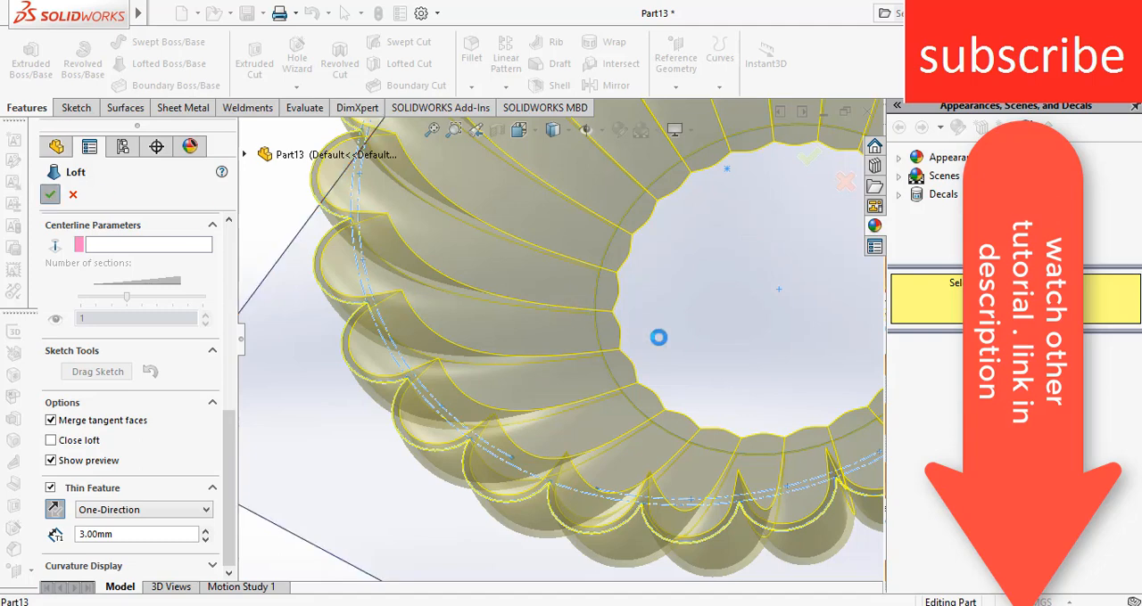
- Accept Loft-Thin1 and choose Plane1 to start Sketch3
{"action": "left_click", "coordinate": [50, 194]}
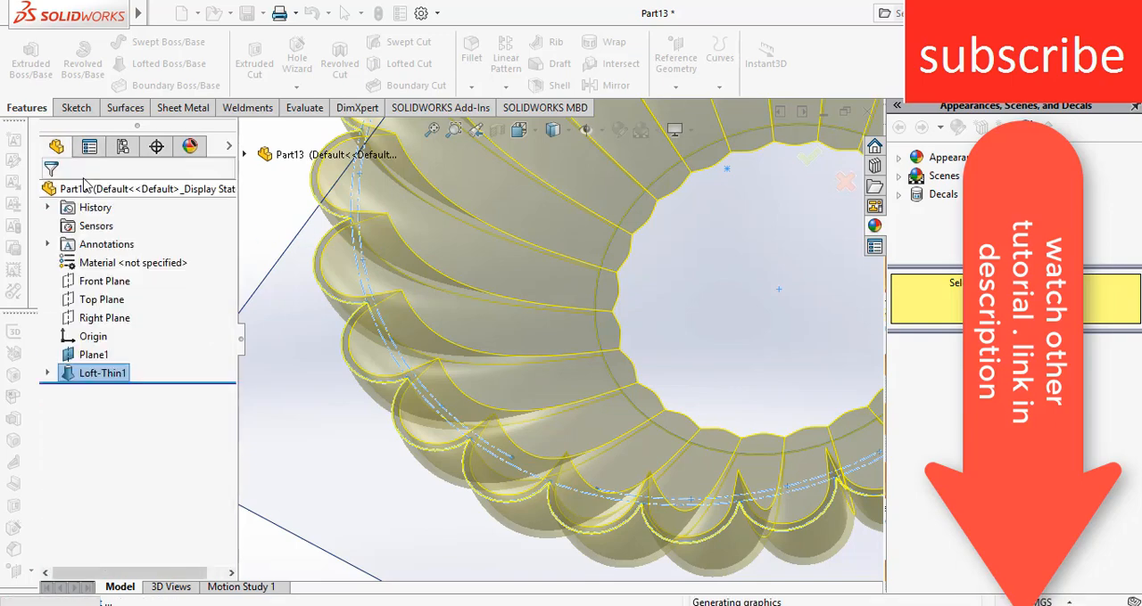
{"action": "left_click", "coordinate": [94, 354]}
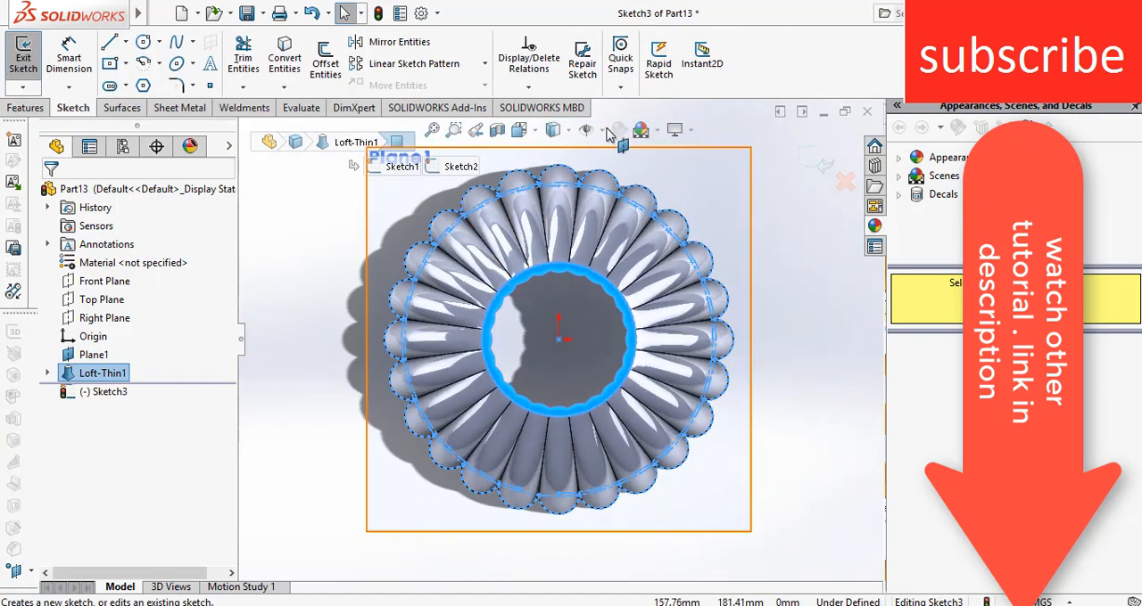
- Draw a circle from the origin to the bowl's inner edge and start extruding it as the base
{"action": "left_click", "coordinate": [160, 12]}
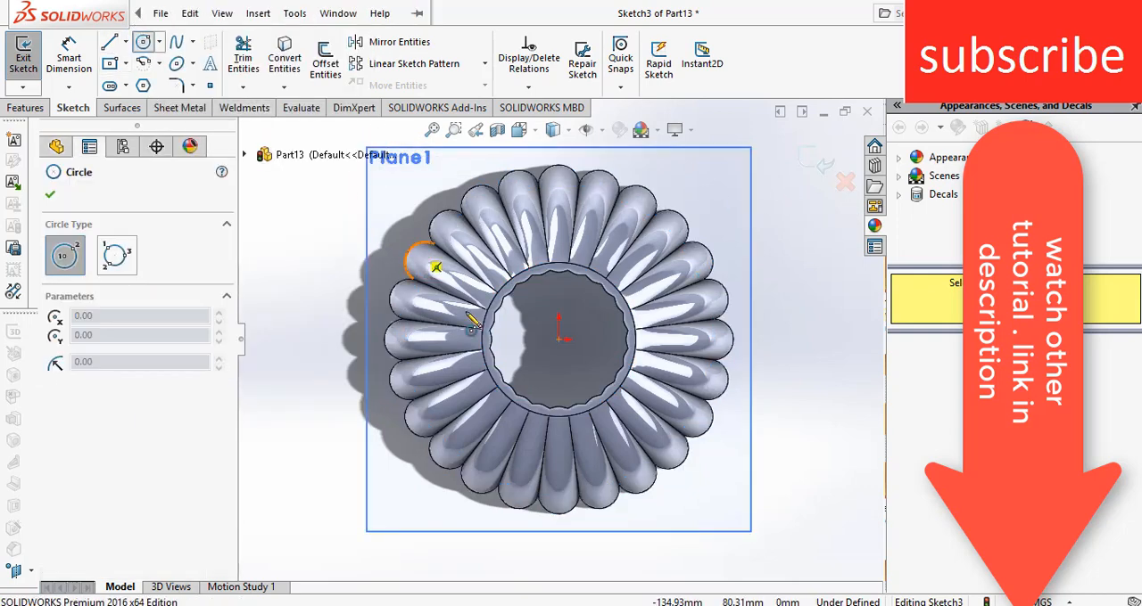
{"action": "left_click_drag", "start_coordinate": [558, 339], "coordinate": [593, 281]}
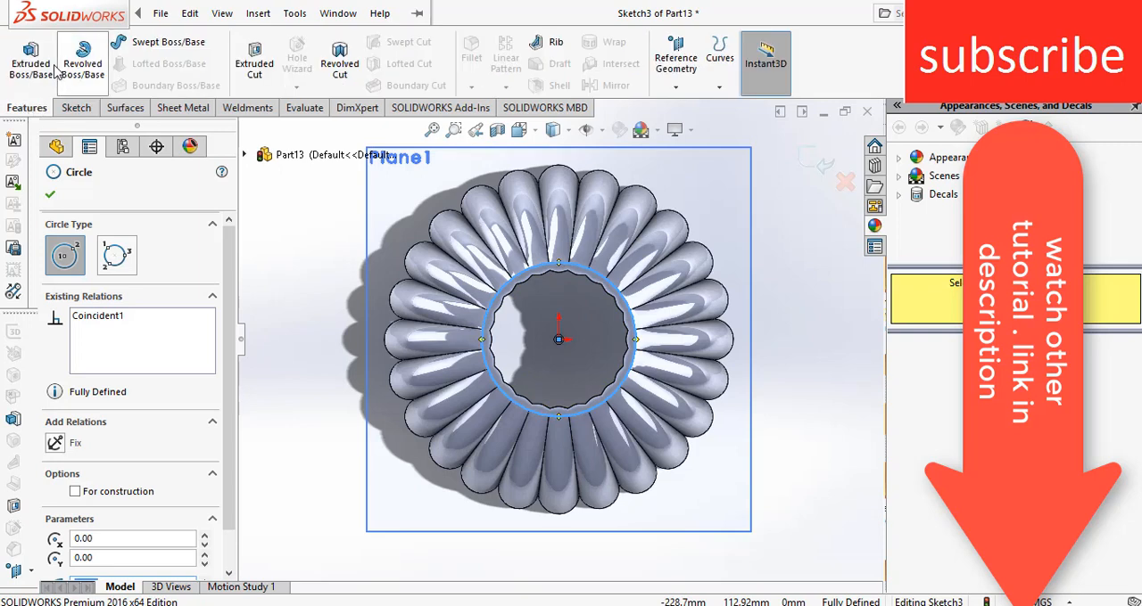
{"action": "left_click", "coordinate": [31, 52]}
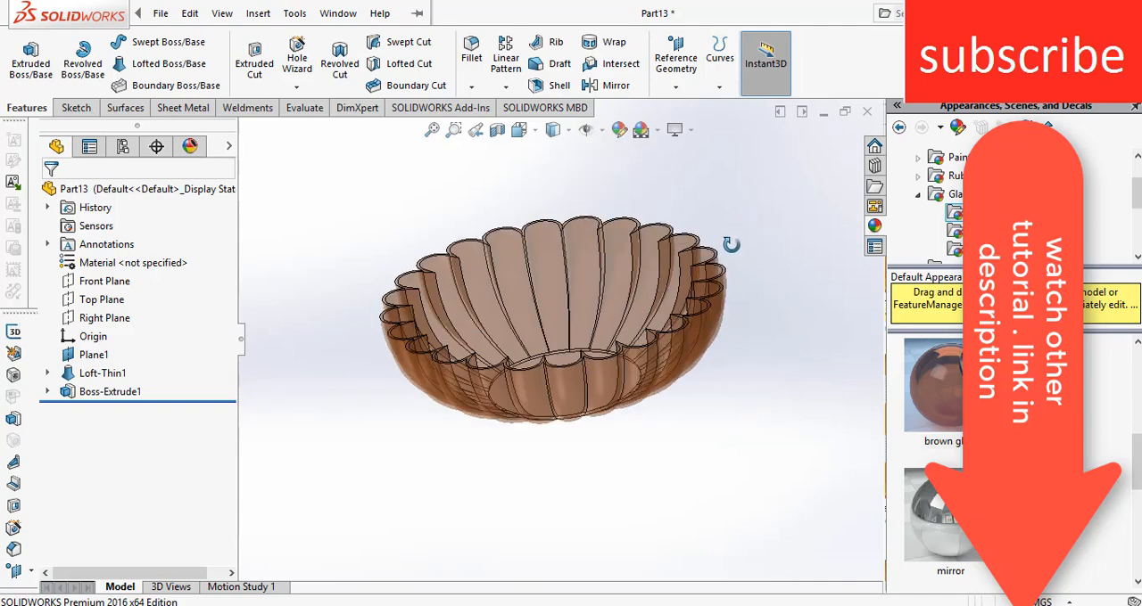
- Apply Brown Glass to the bowl, enable the PhotoView 360 add-in, and start a final render
{"action": "left_click", "coordinate": [520, 131]}
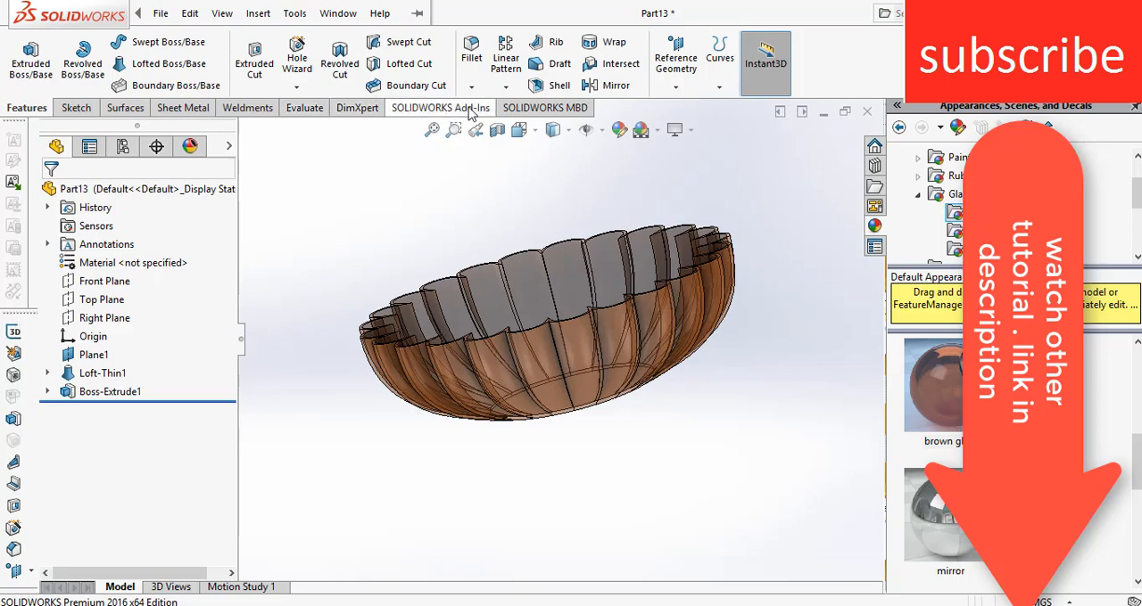
{"action": "left_click", "coordinate": [440, 107]}
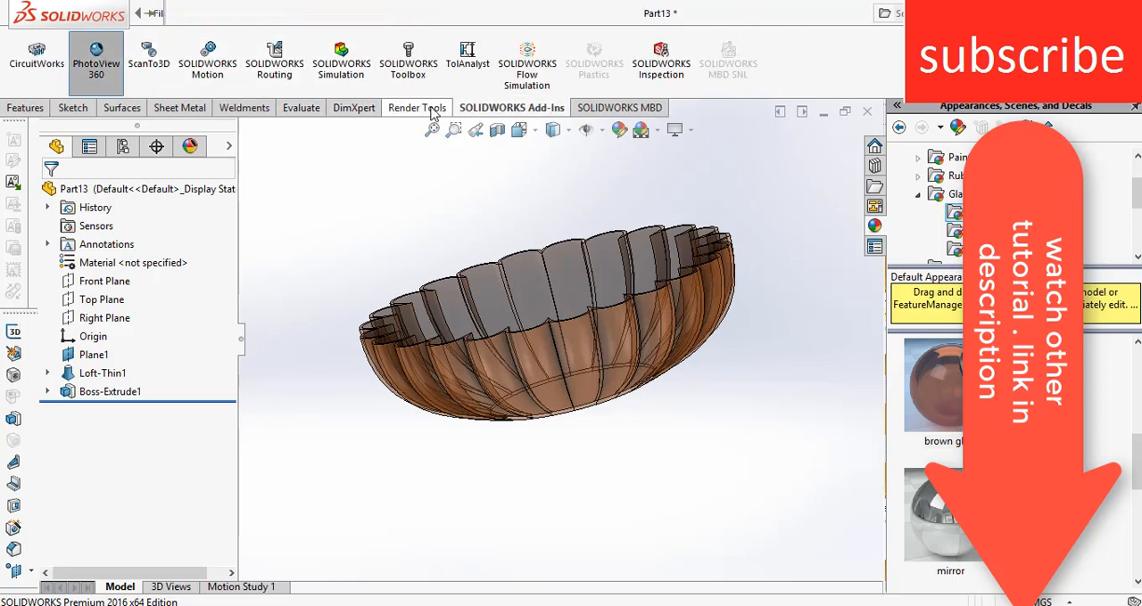
{"action": "left_click", "coordinate": [417, 107]}
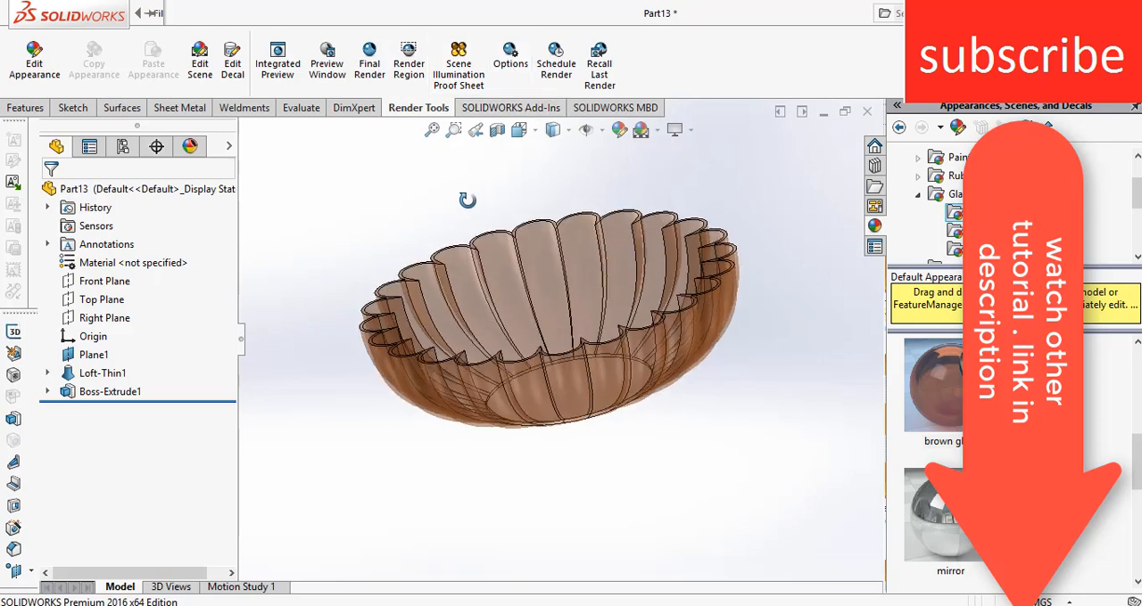
{"action": "left_click", "coordinate": [369, 58]}
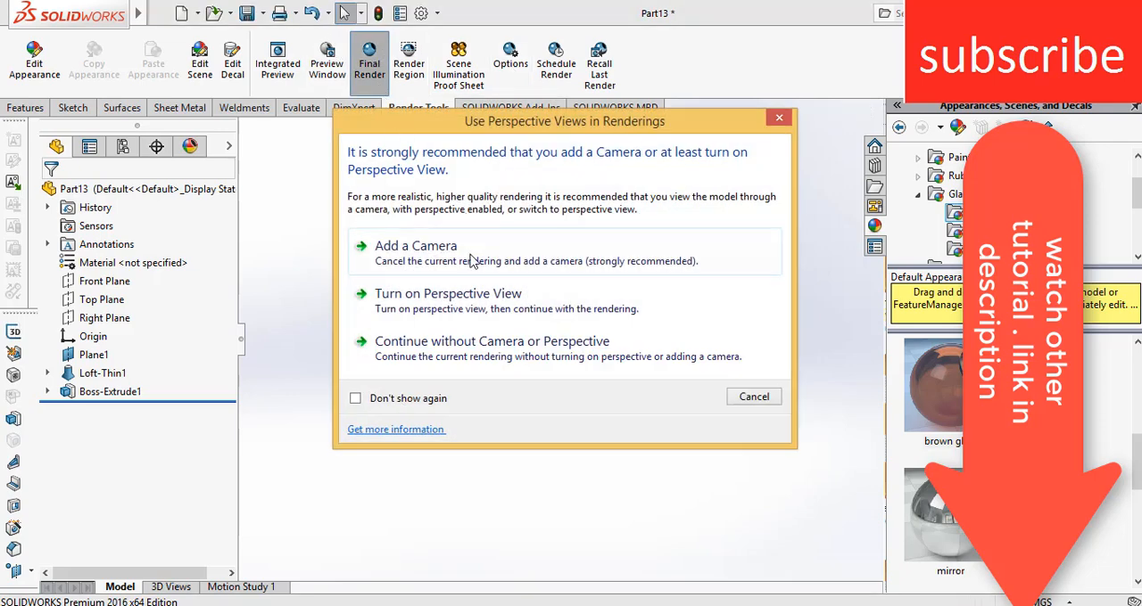
- Dismiss the perspective-view recommendation and launch the PhotoView 360 final render of the bowl
{"action": "left_click", "coordinate": [491, 341]}
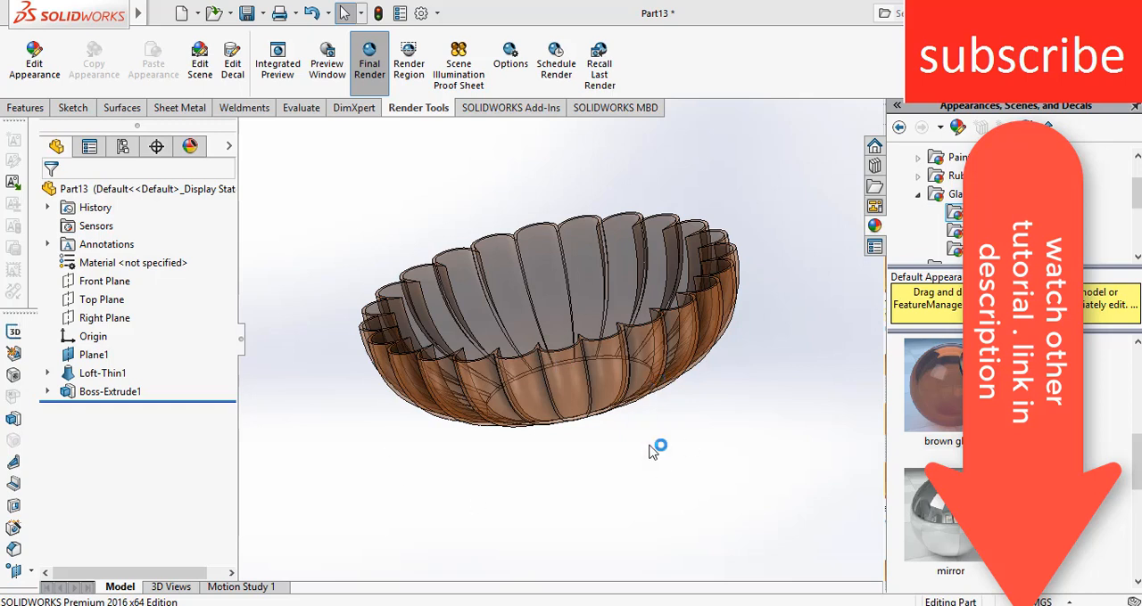
{"action": "mouse_move", "coordinate": [575, 392]}
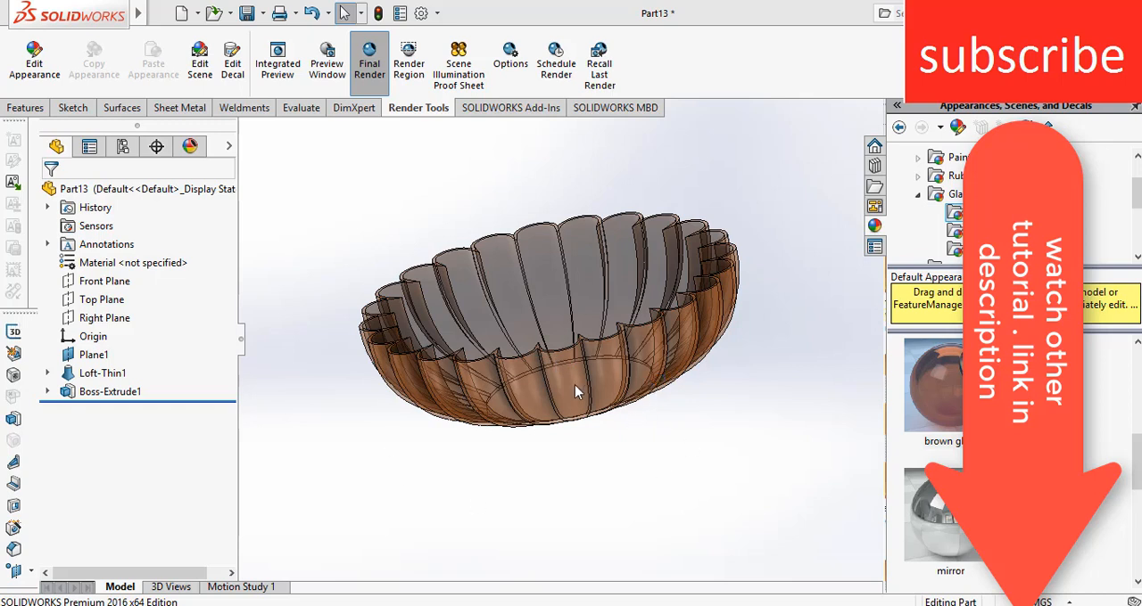
{"action": "mouse_move", "coordinate": [515, 436]}
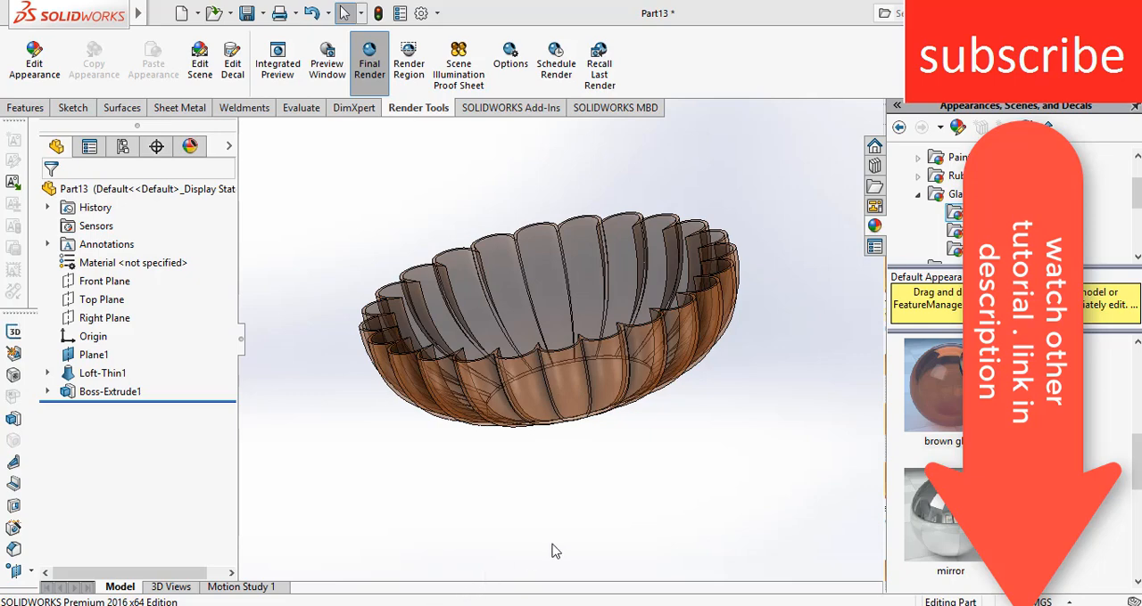
{"action": "left_click", "coordinate": [369, 58]}
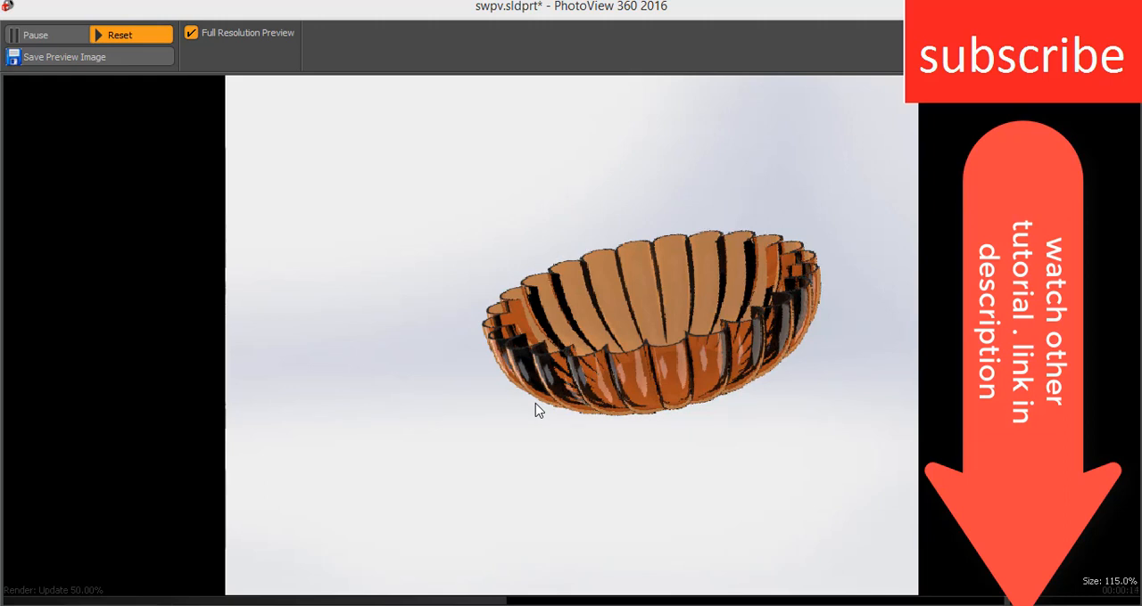
{"action": "mouse_move", "coordinate": [283, 237]}
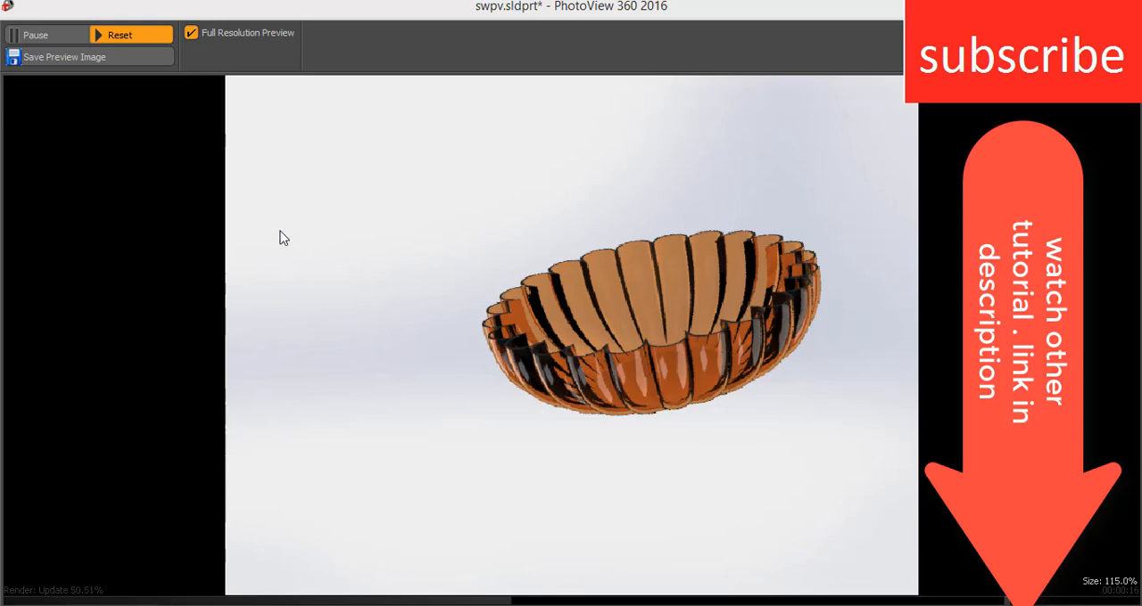